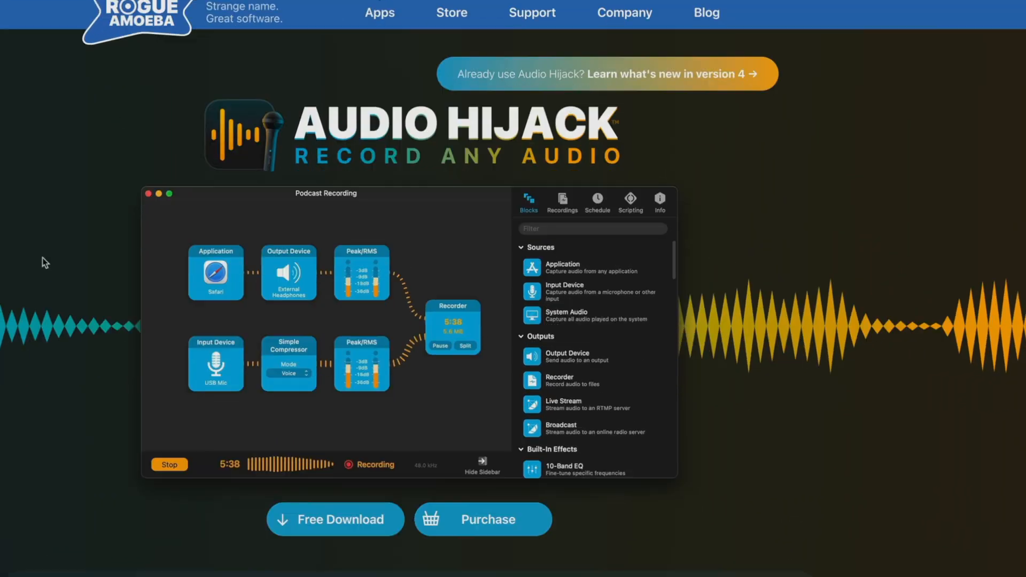
Step: Scroll the Audio Hijack product page down to the 'Professional-grade recording and more' section
scroll(down, 3)
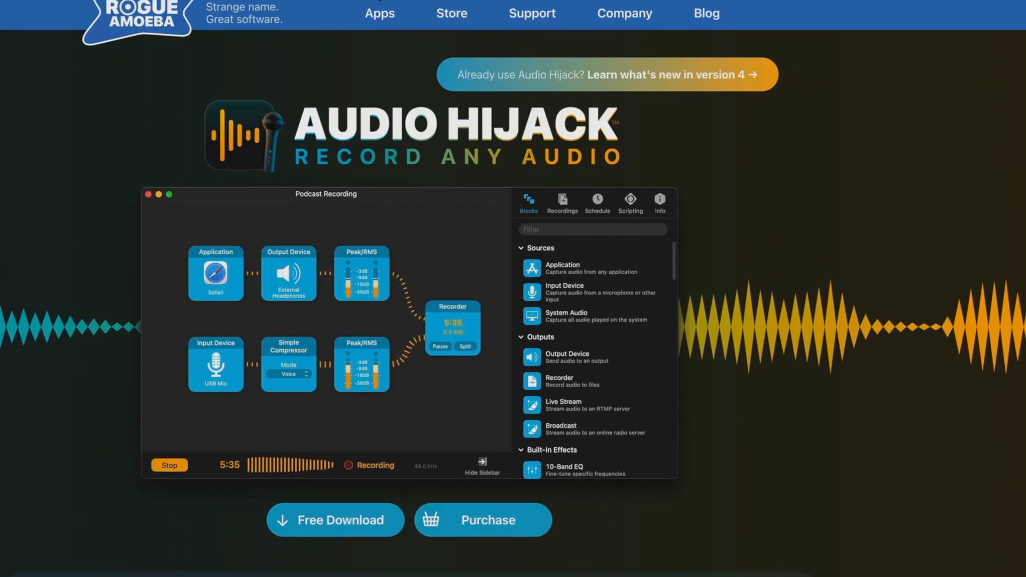
scroll(down, 3)
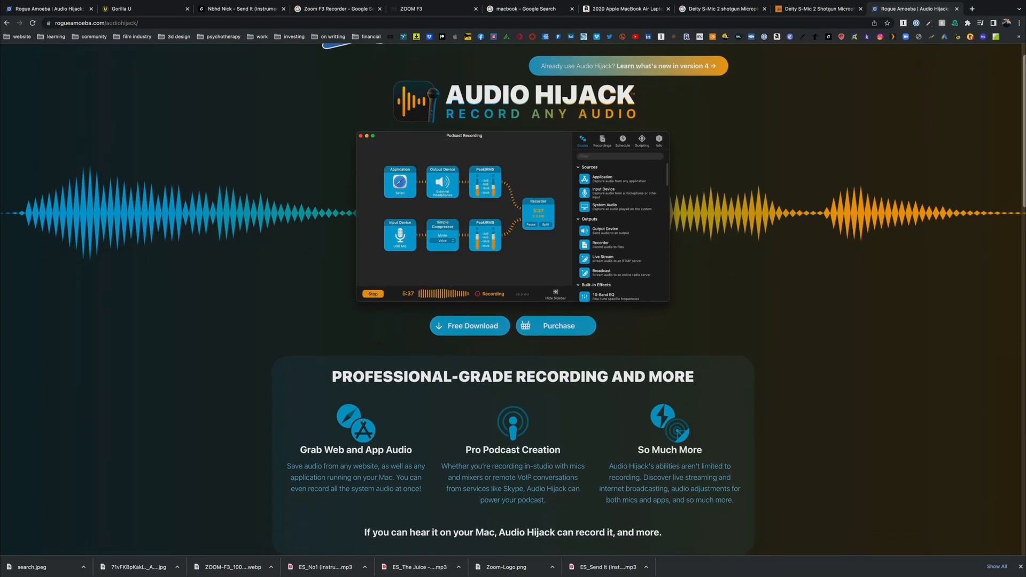
scroll(down, 3)
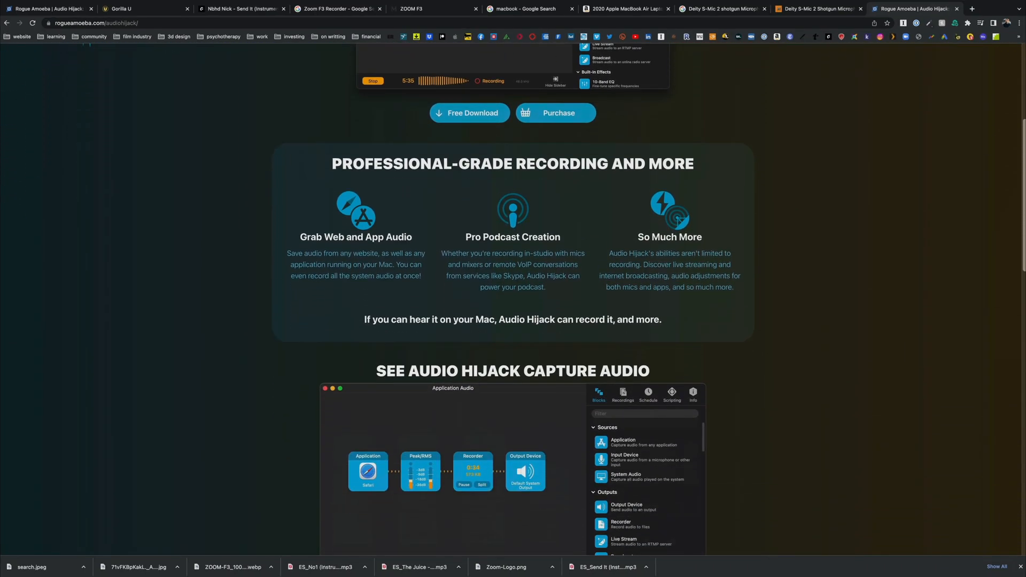
scroll(down, 3)
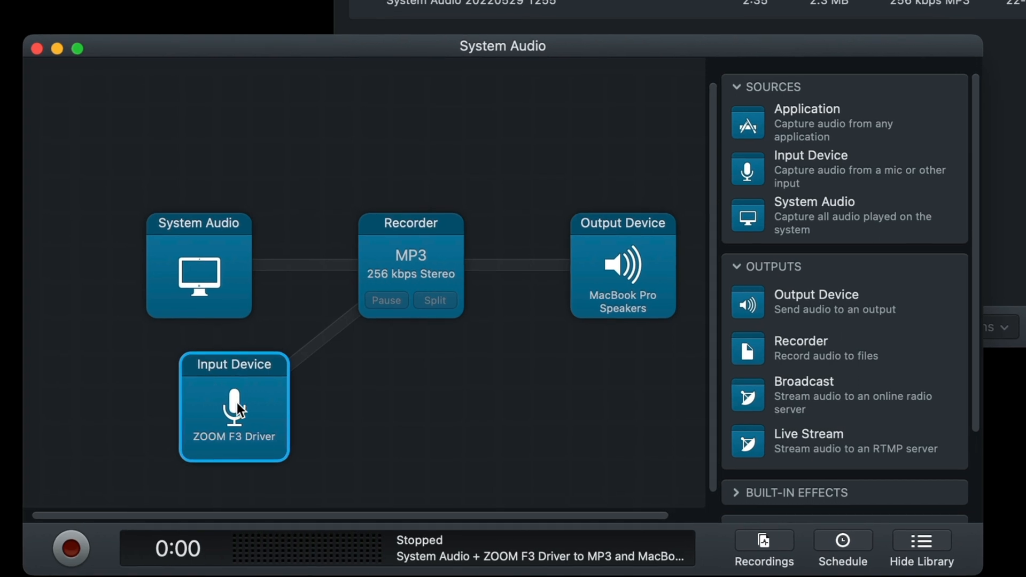
mouse_move(370, 308)
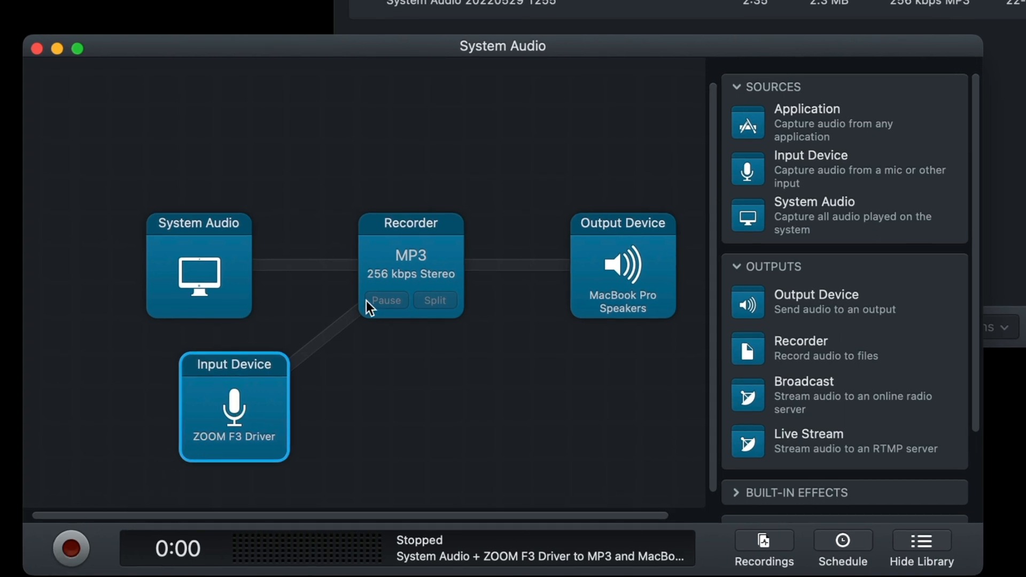
mouse_move(220, 252)
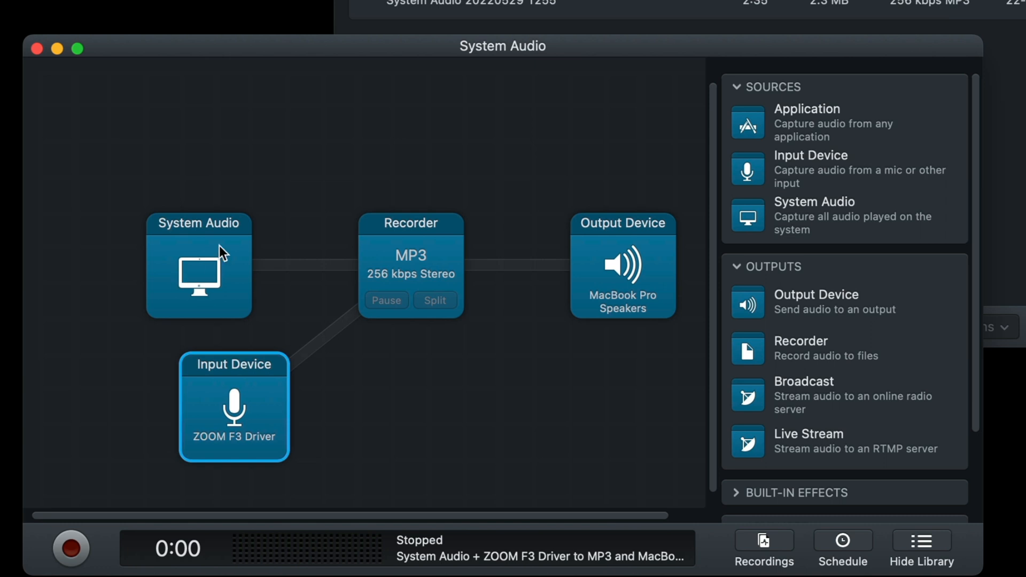
mouse_move(242, 404)
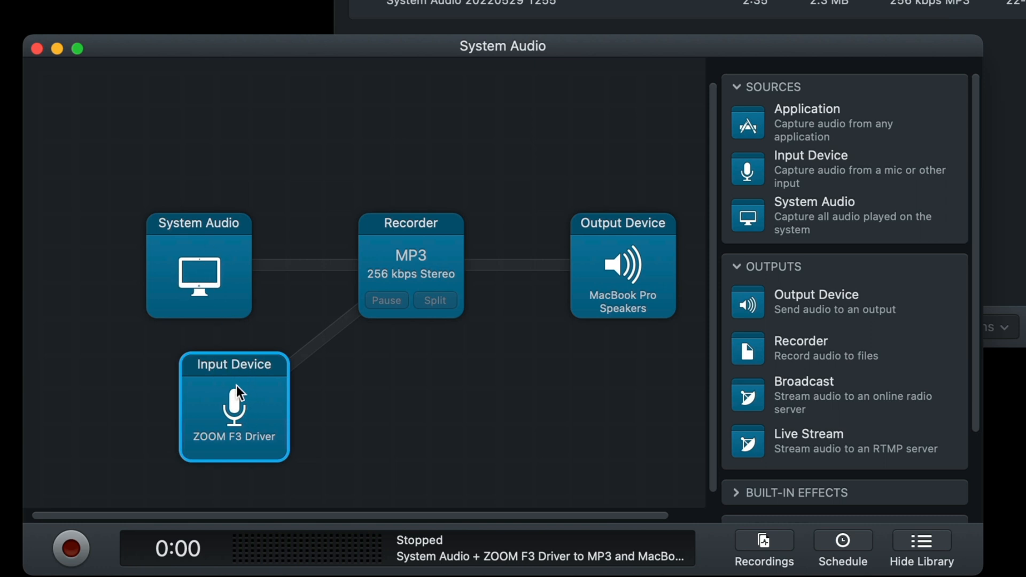
right_click(410, 261)
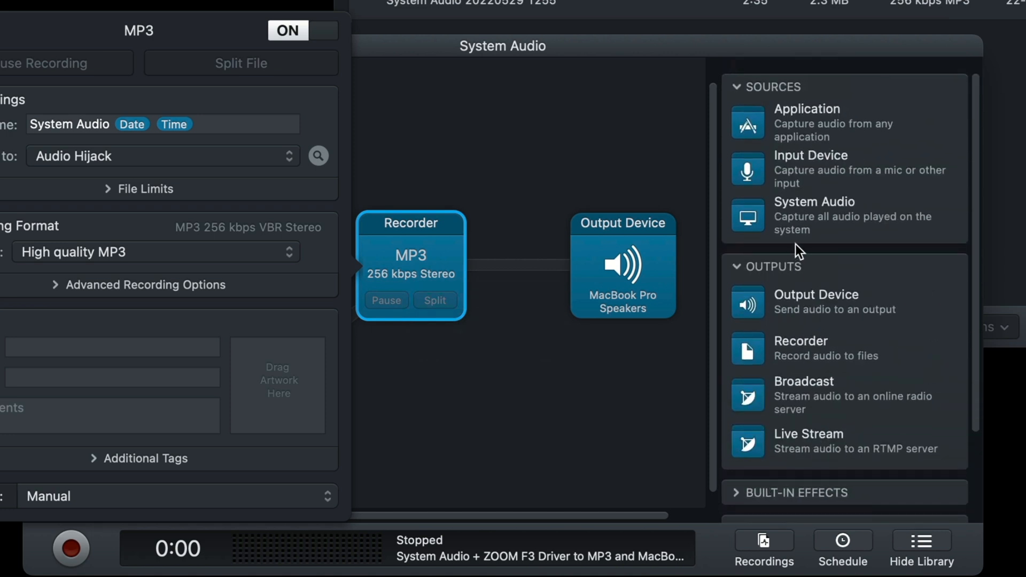
mouse_move(806, 207)
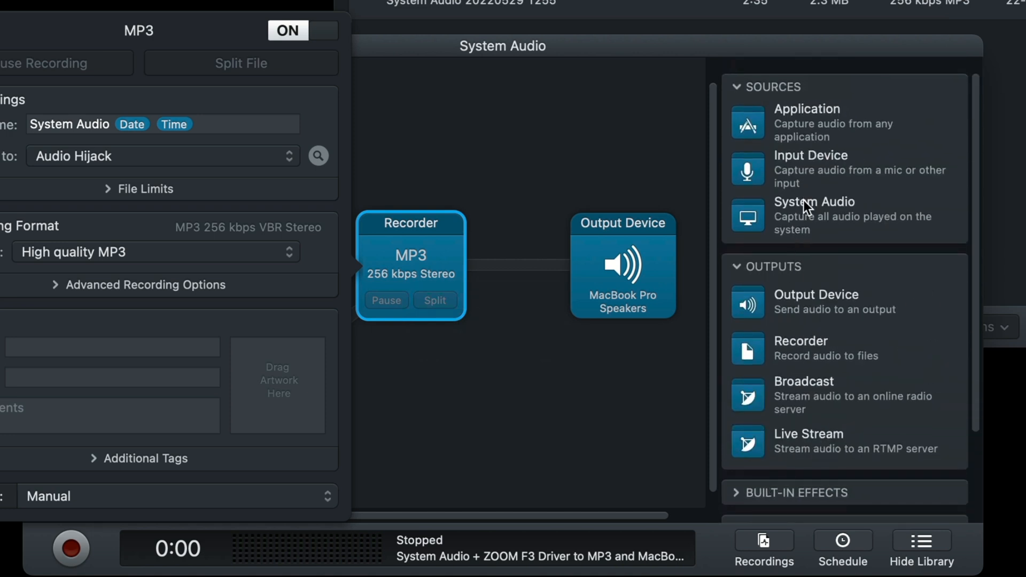